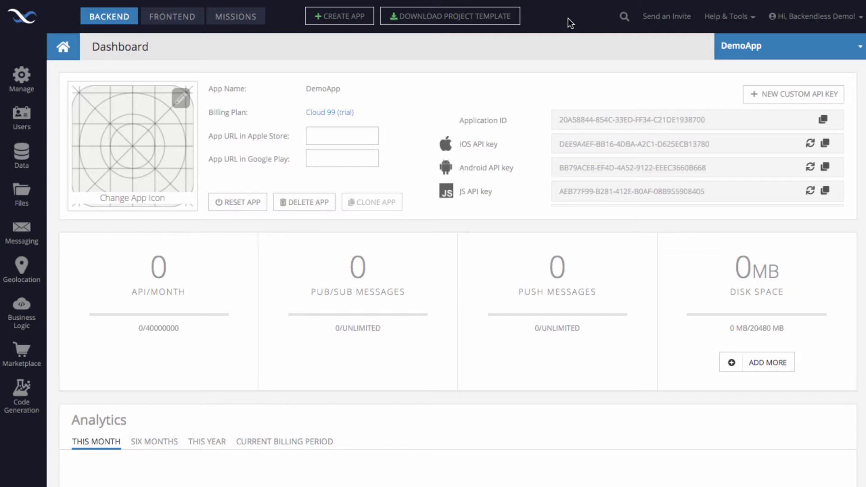
mouse_move(134, 316)
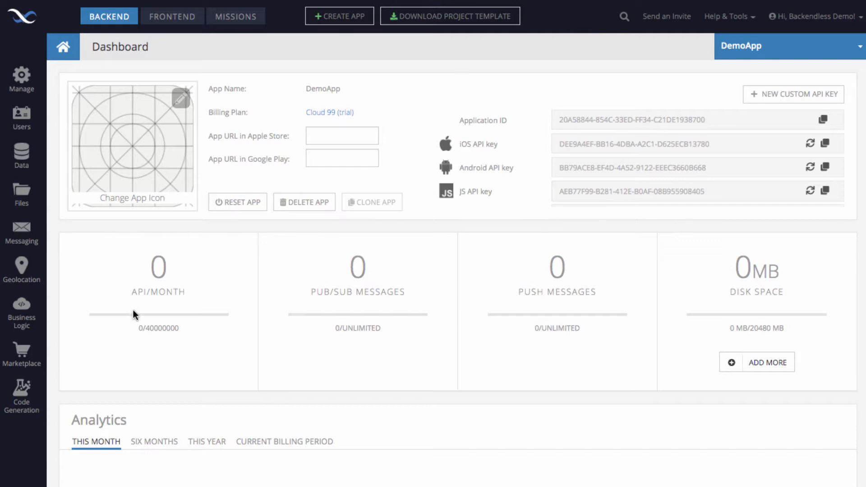
mouse_move(61, 304)
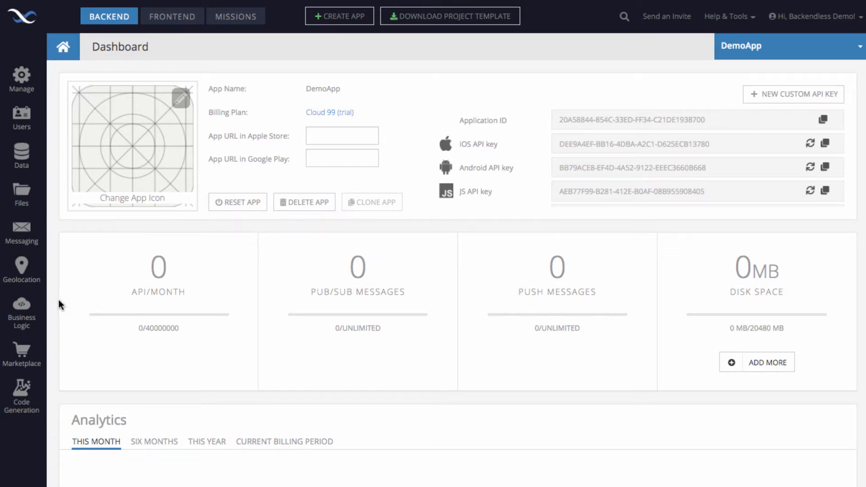
mouse_move(60, 319)
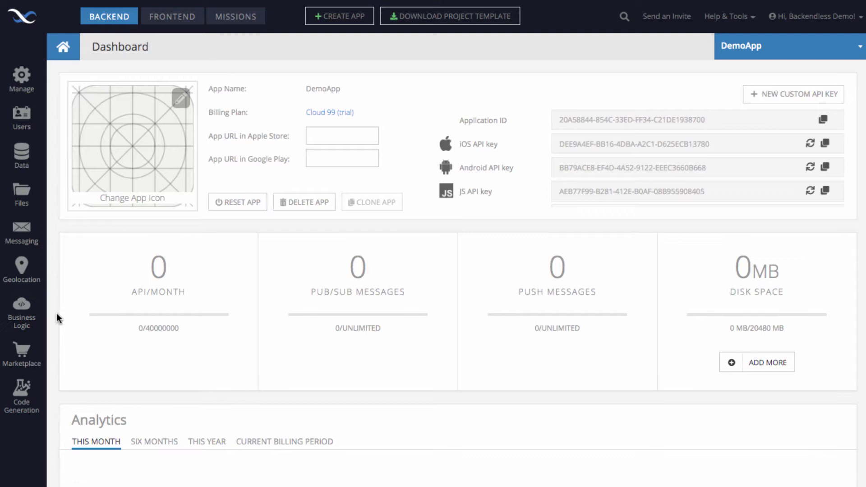
Go to DemoApp's Business Logic section, currently with no API services
click(21, 309)
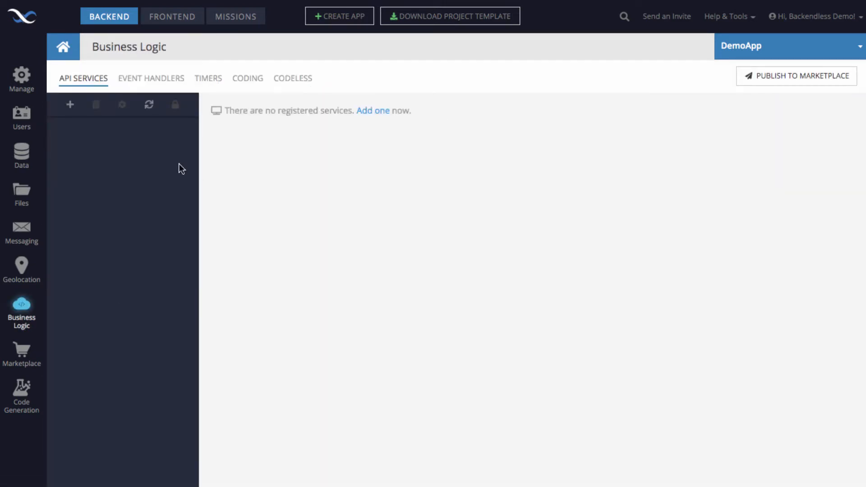
mouse_move(153, 156)
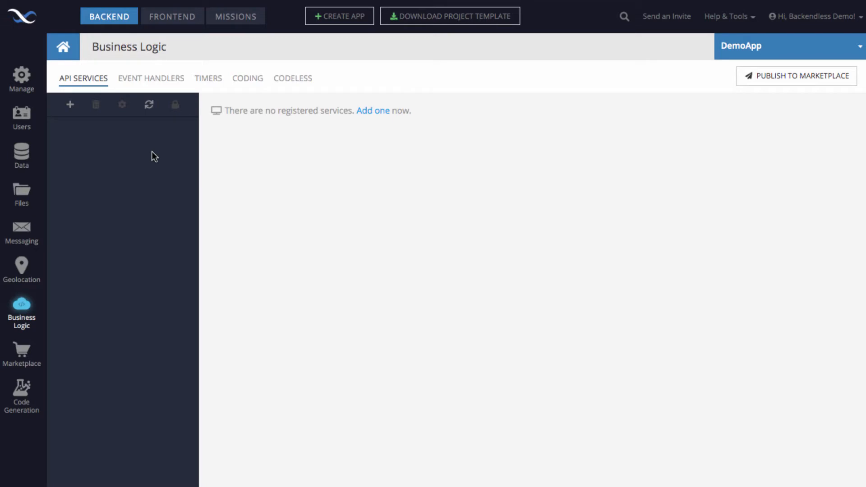
mouse_move(70, 104)
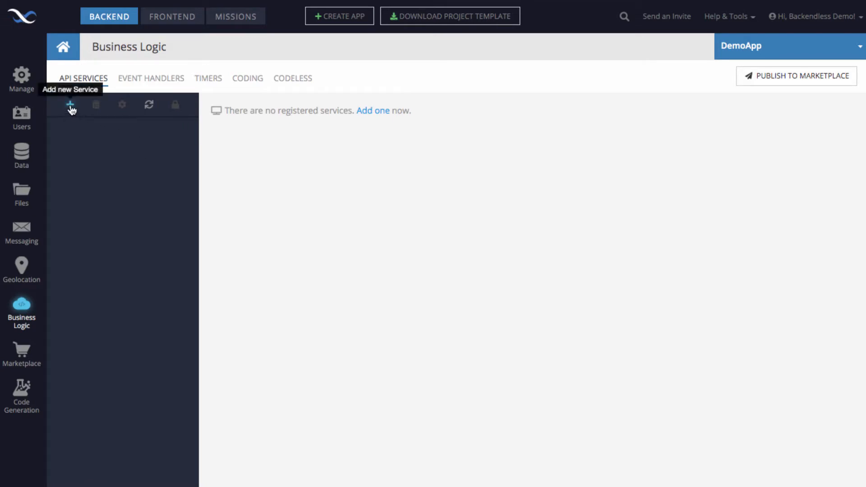
Add a codeless service from the shopping cart sample named CodelessShoppingCartService and save it
click(70, 105)
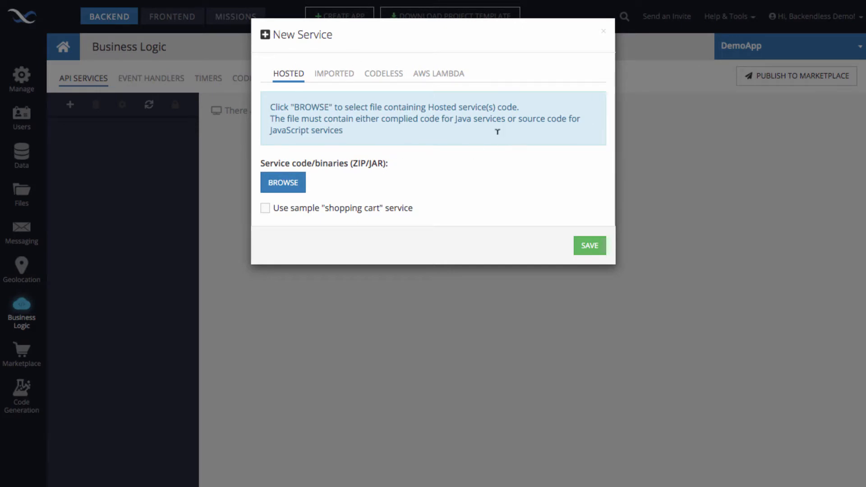
mouse_move(359, 140)
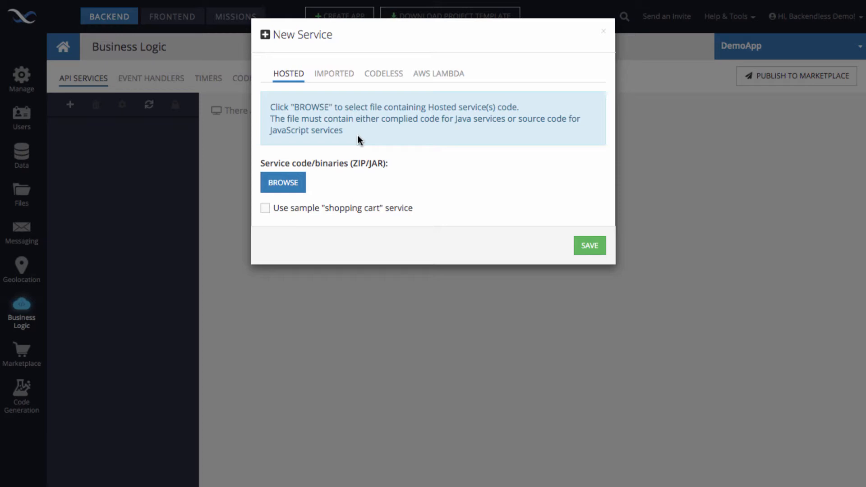
mouse_move(376, 156)
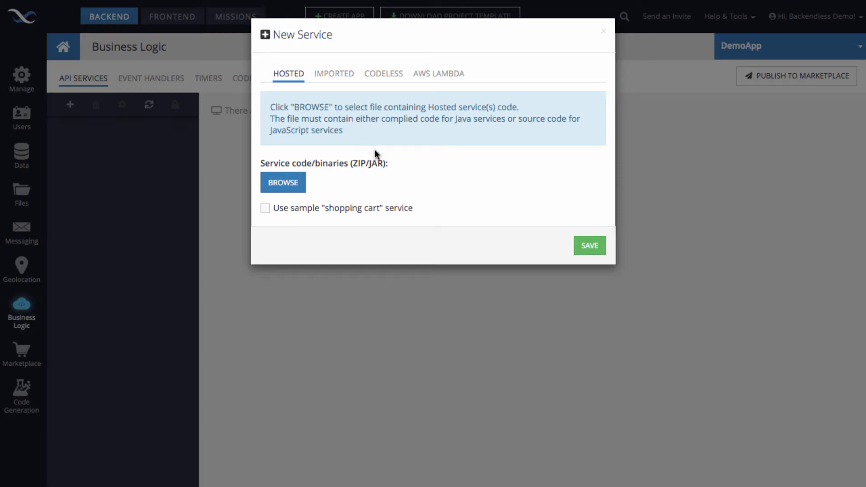
click(384, 74)
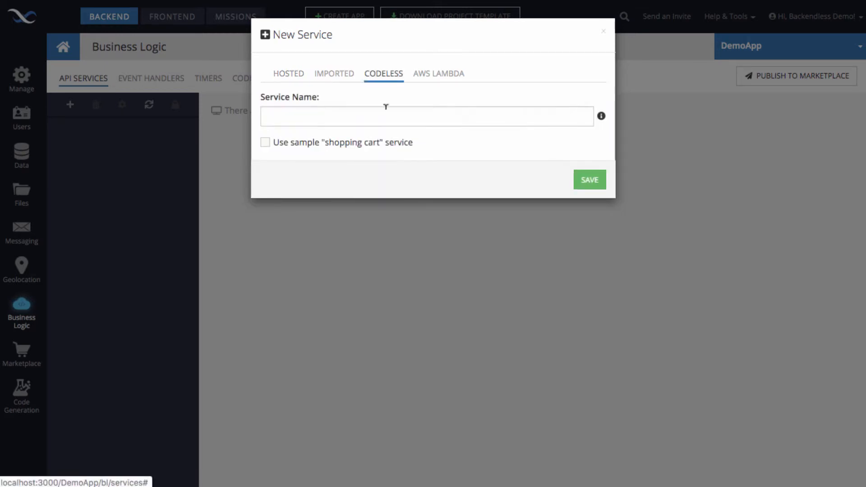
click(265, 143)
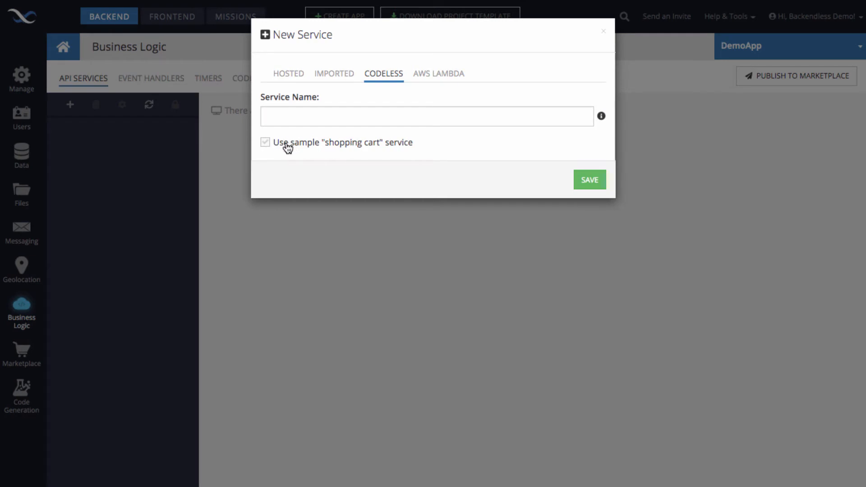
mouse_move(317, 145)
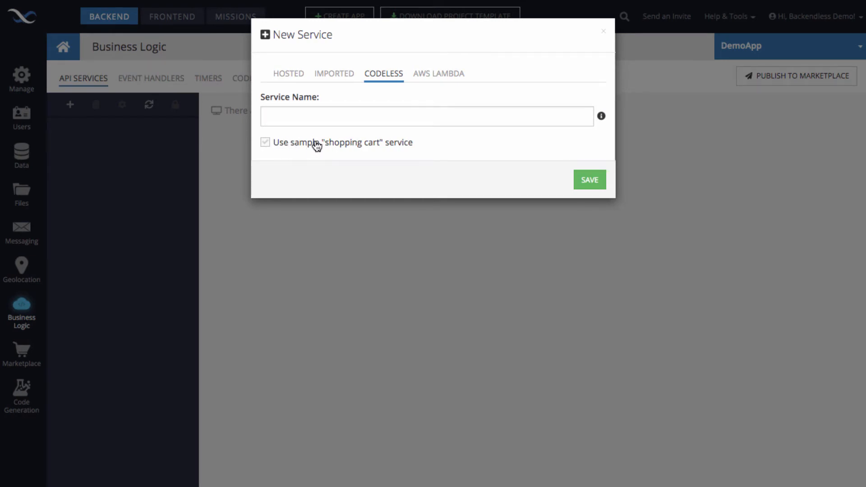
text(CodelessShoppingCartService)
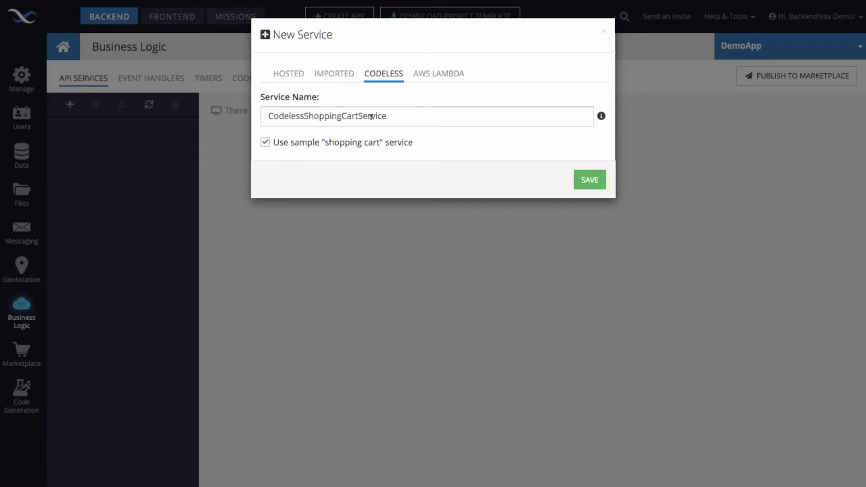
mouse_move(488, 161)
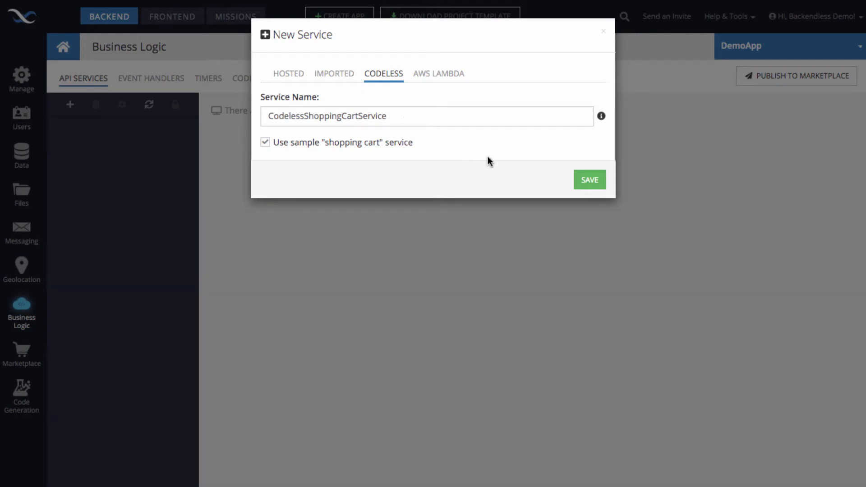
click(588, 180)
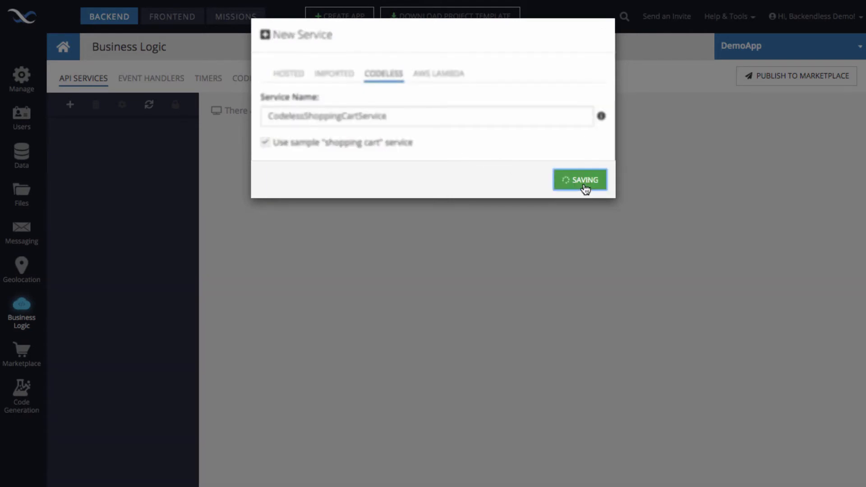
click(580, 179)
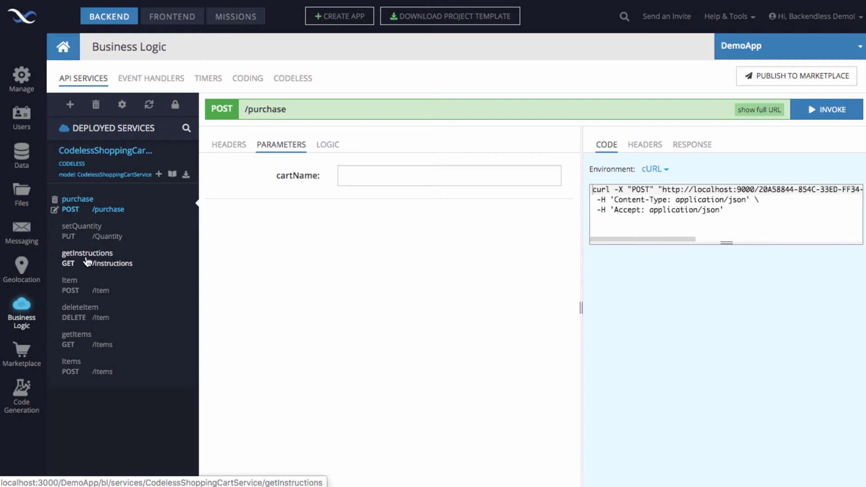
Invoke getInstructions on the codeless service after viewing its full request URL
click(87, 258)
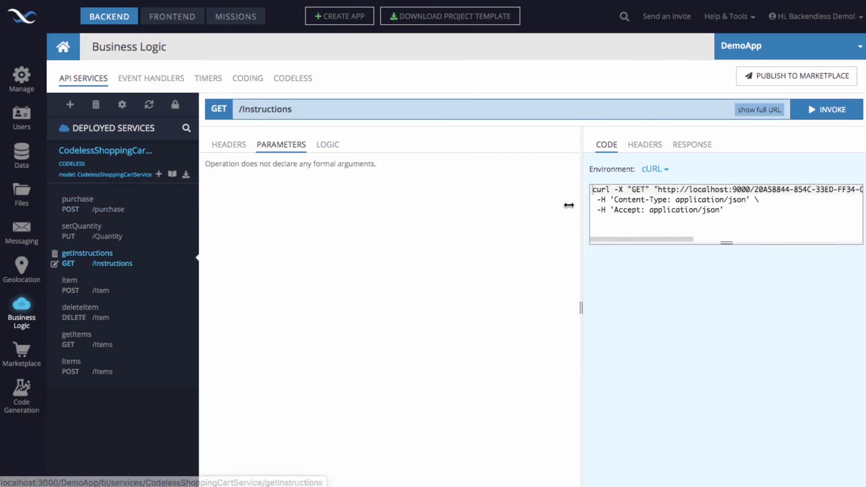
click(759, 109)
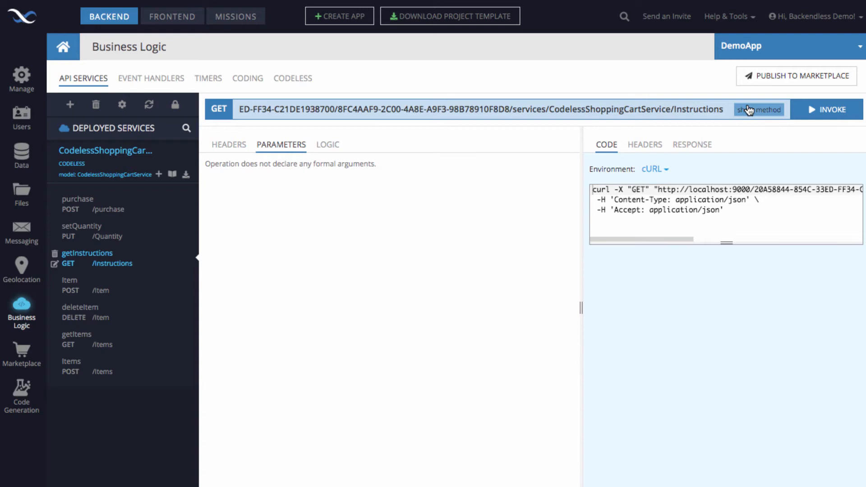
click(759, 109)
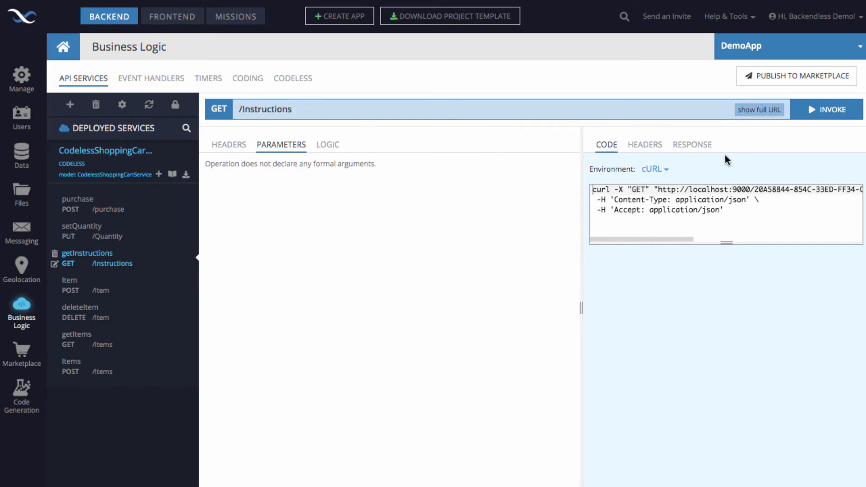
mouse_move(828, 110)
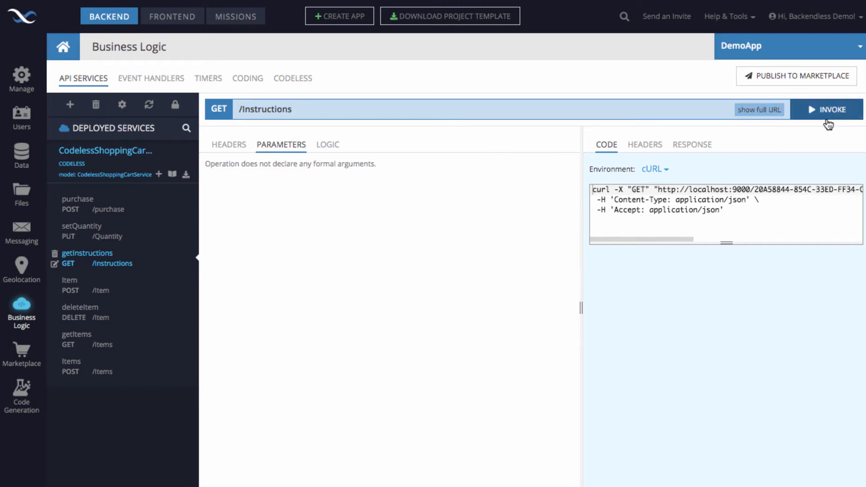
click(827, 108)
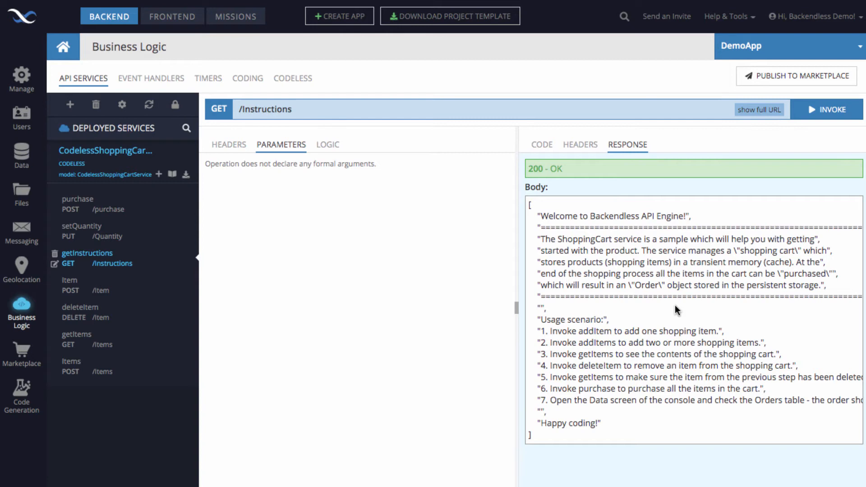
mouse_move(101, 290)
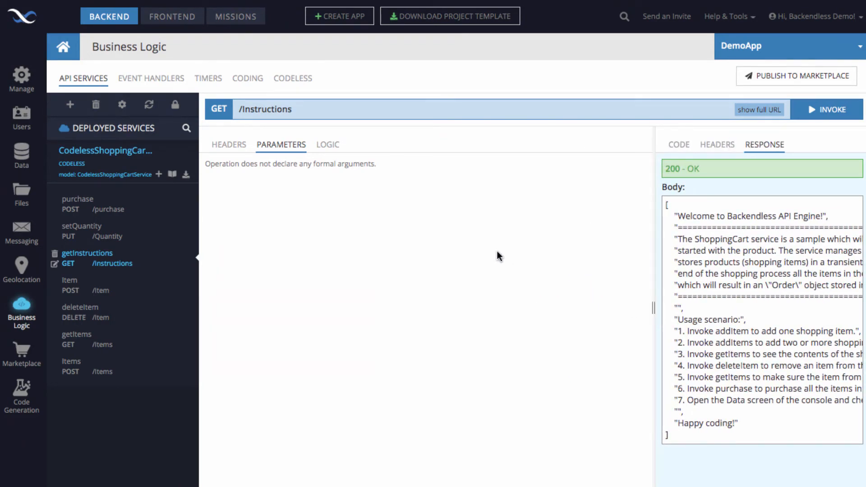
mouse_move(370, 166)
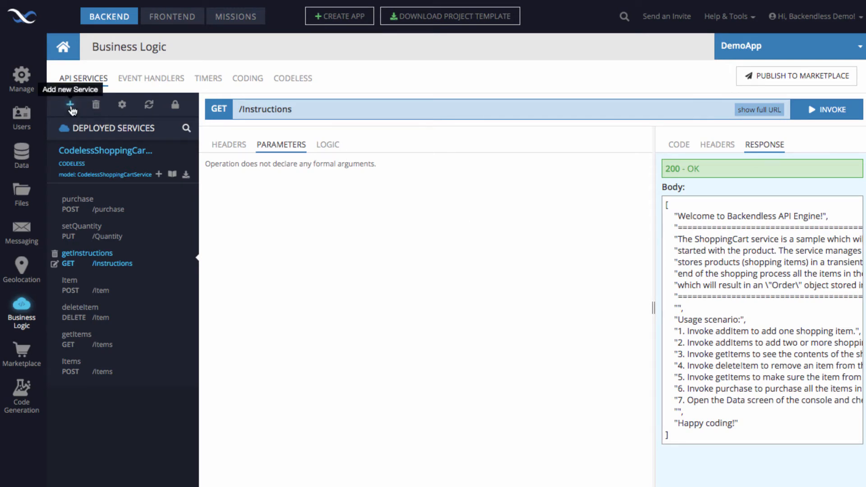
Add a hosted service using the sample shopping cart code and save it
click(69, 104)
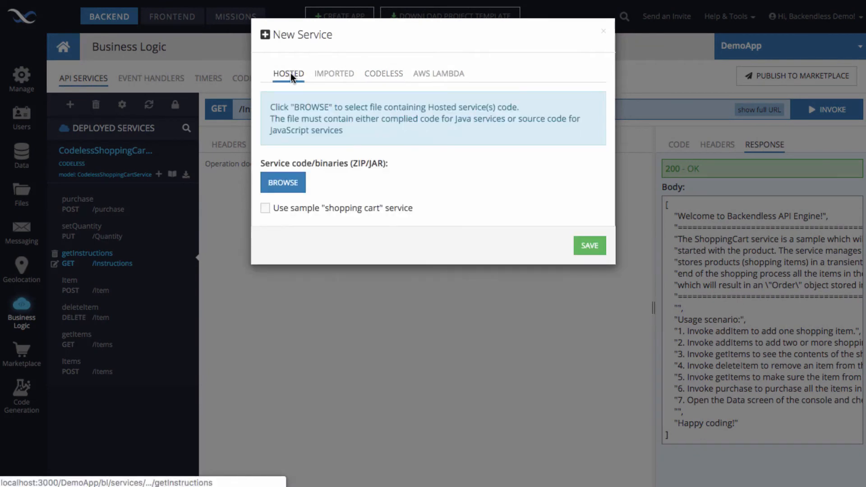
click(265, 207)
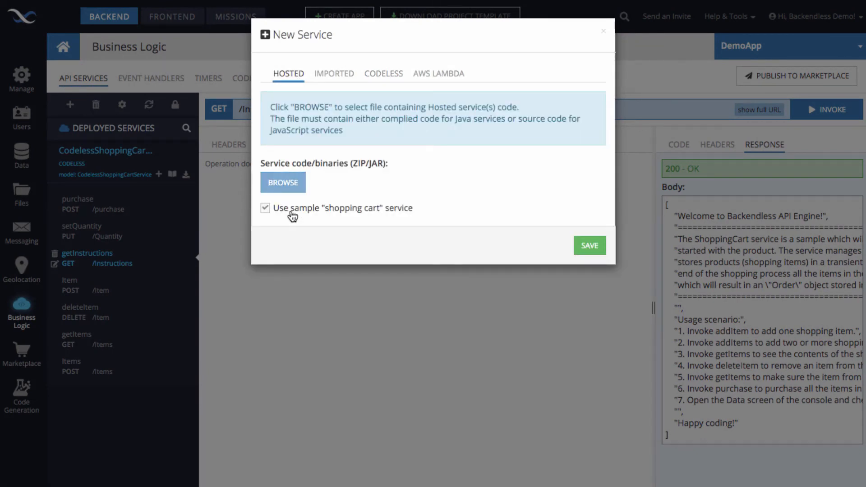
mouse_move(353, 217)
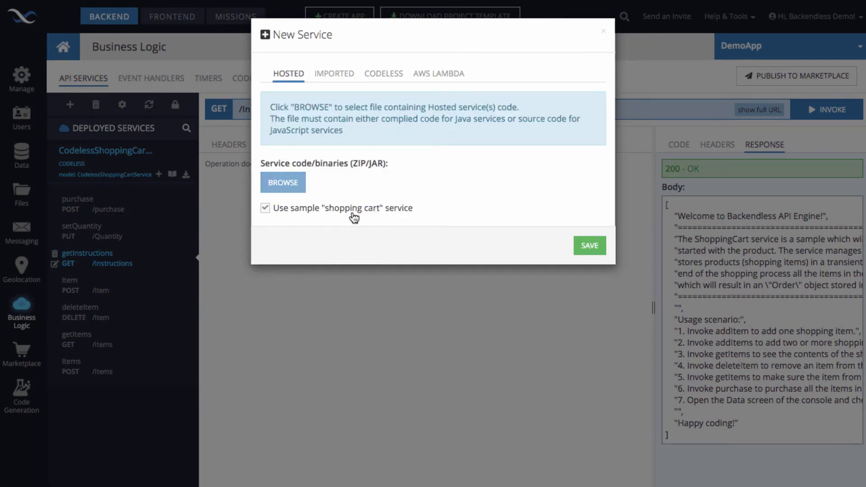
click(589, 246)
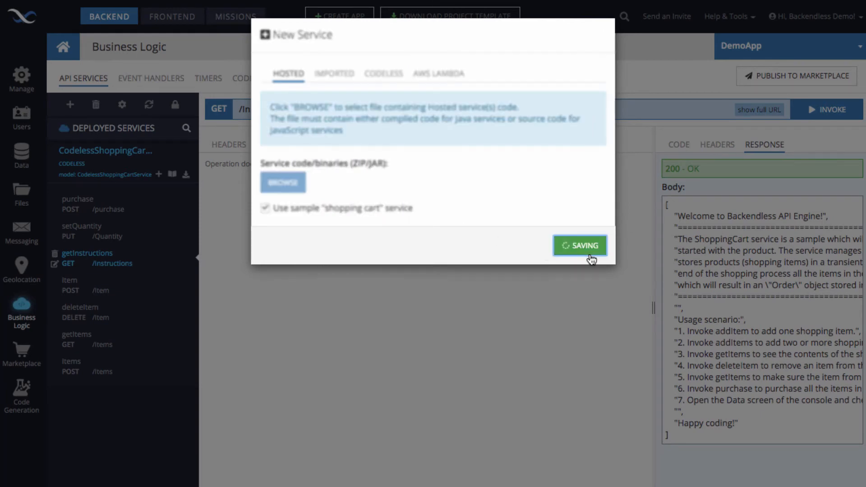
click(580, 245)
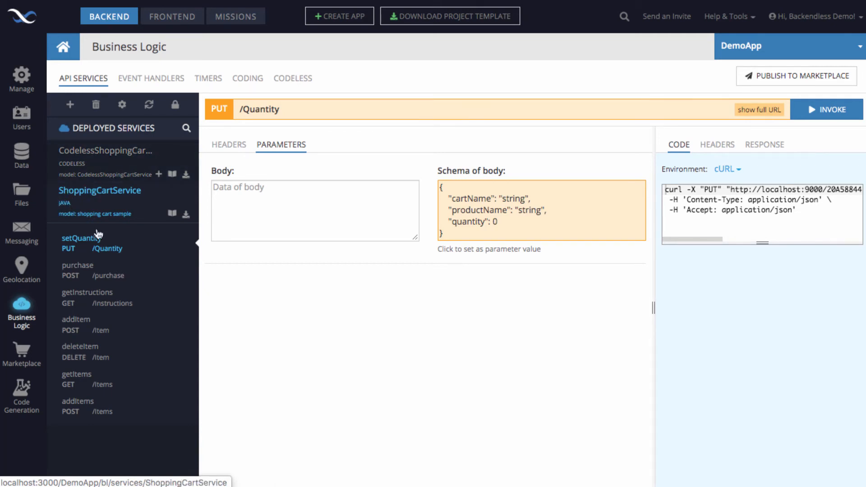
Invoke getInstructions on the Java ShoppingCartService and get its 200 OK response
click(87, 298)
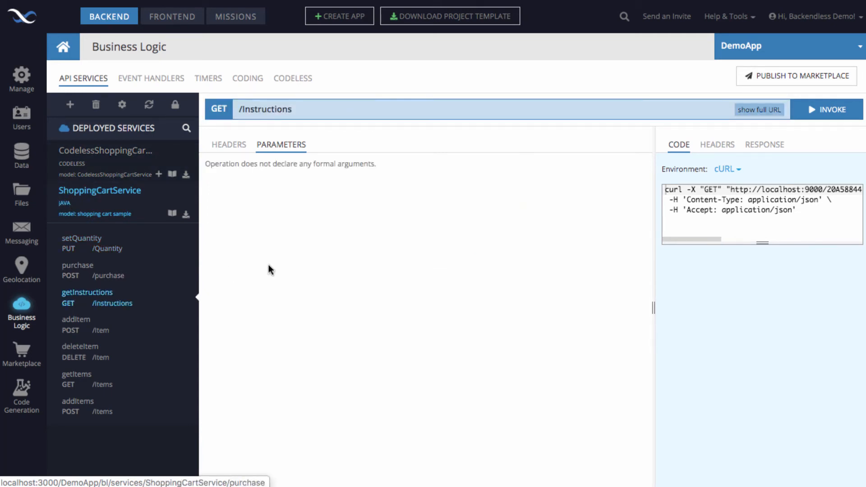
mouse_move(477, 265)
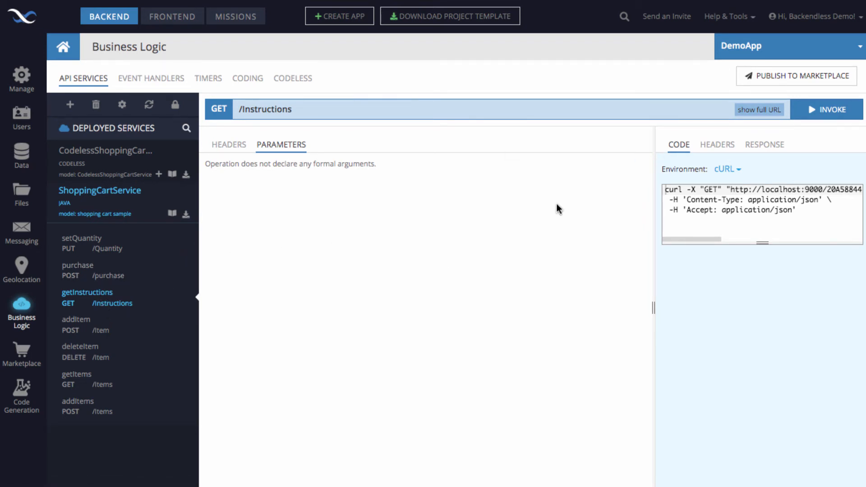
click(827, 109)
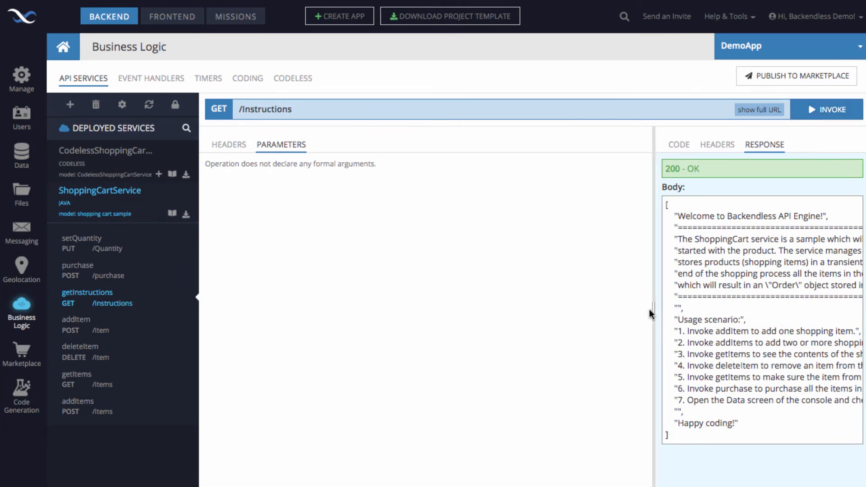
mouse_move(115, 261)
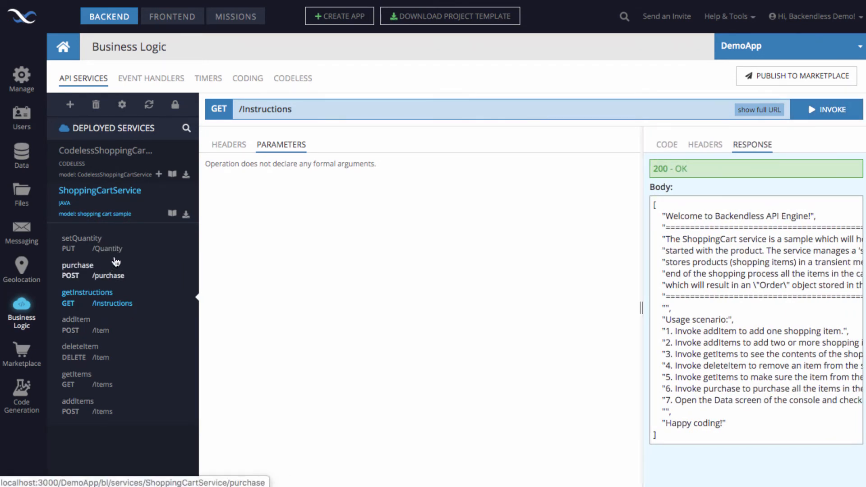
mouse_move(80, 276)
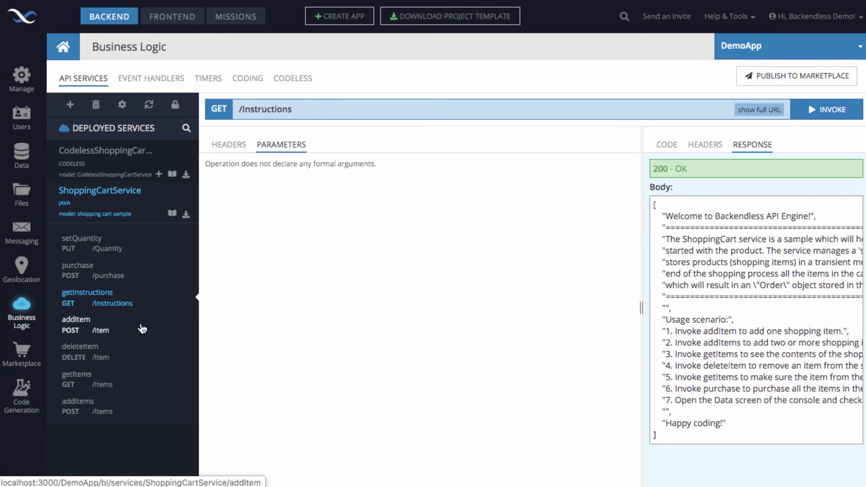
Bring up the addItem and then getItems operations of ShoppingCartService
click(76, 325)
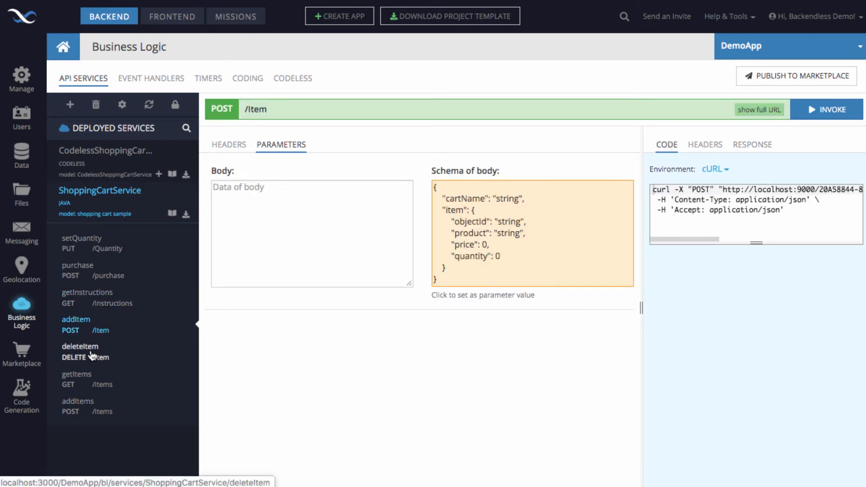
click(76, 379)
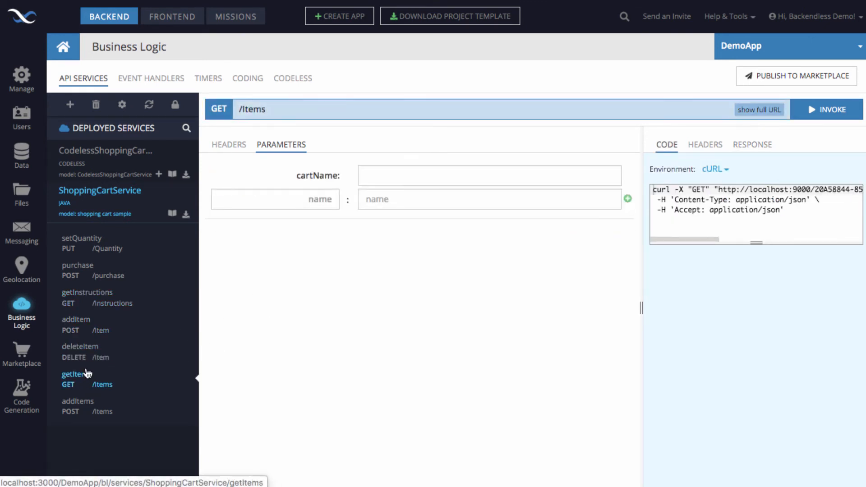
mouse_move(119, 318)
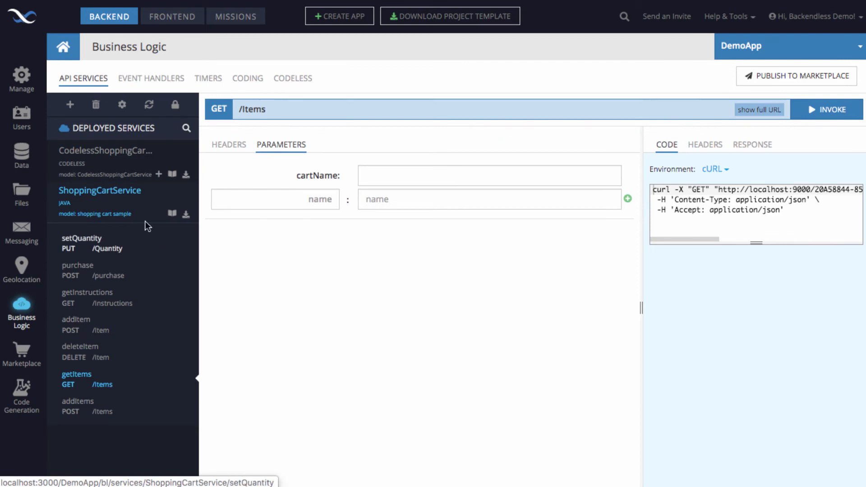
click(70, 104)
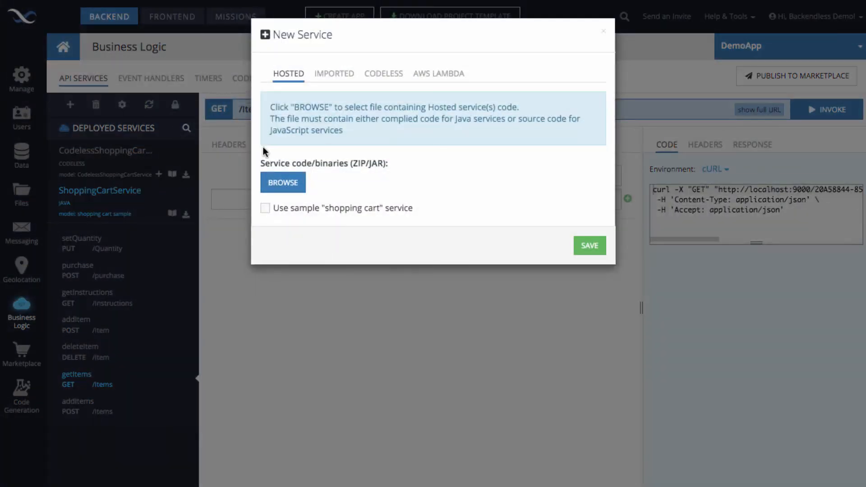
mouse_move(384, 173)
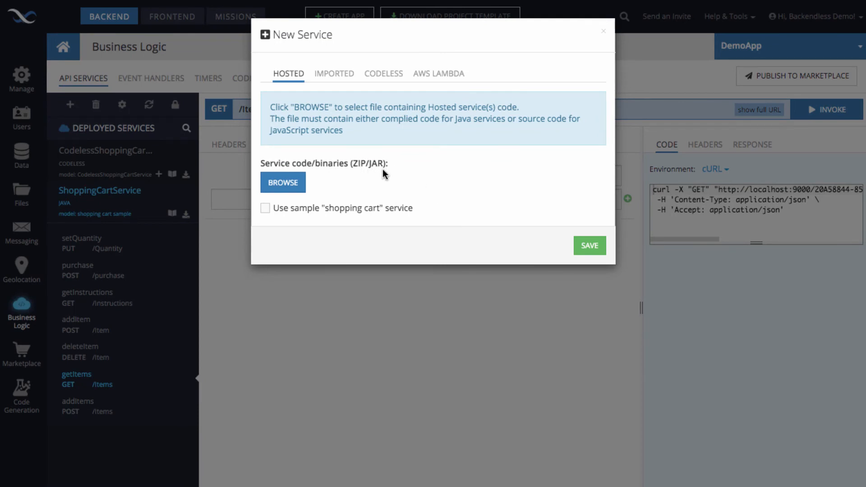
mouse_move(364, 174)
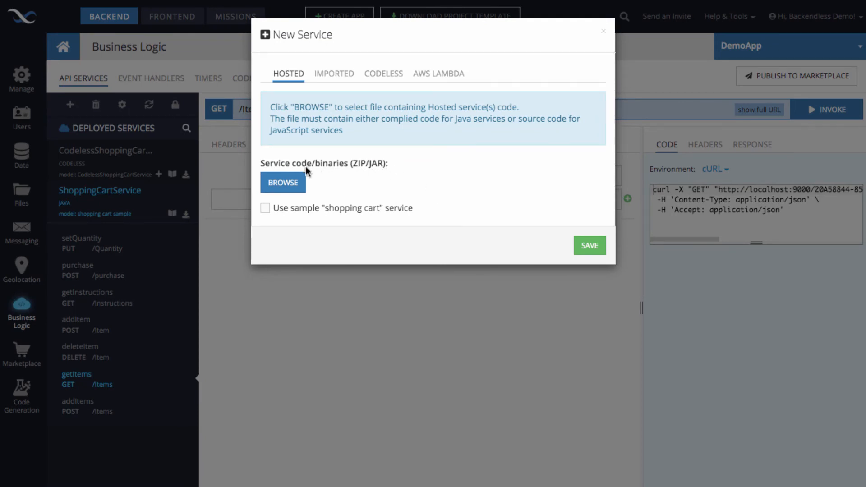
mouse_move(389, 183)
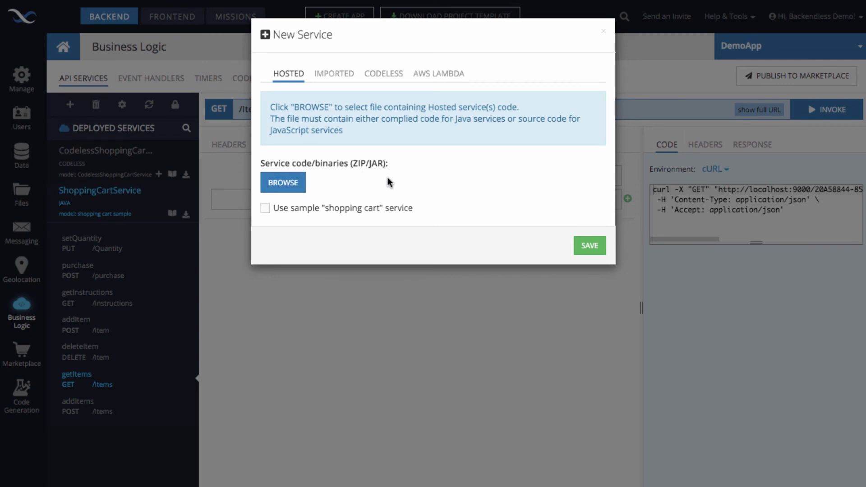
mouse_move(116, 338)
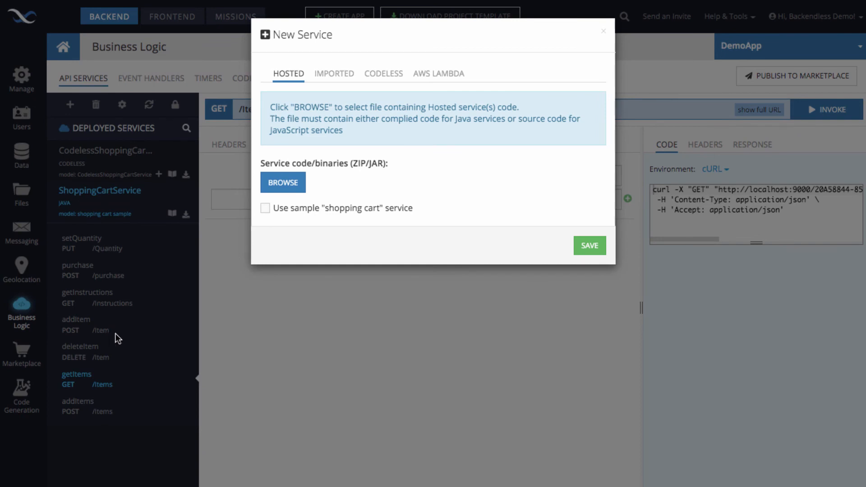
mouse_move(111, 360)
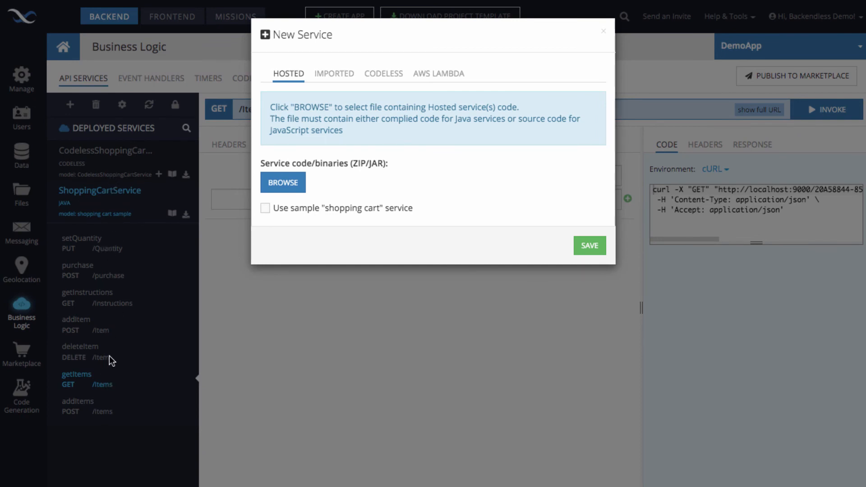
click(384, 74)
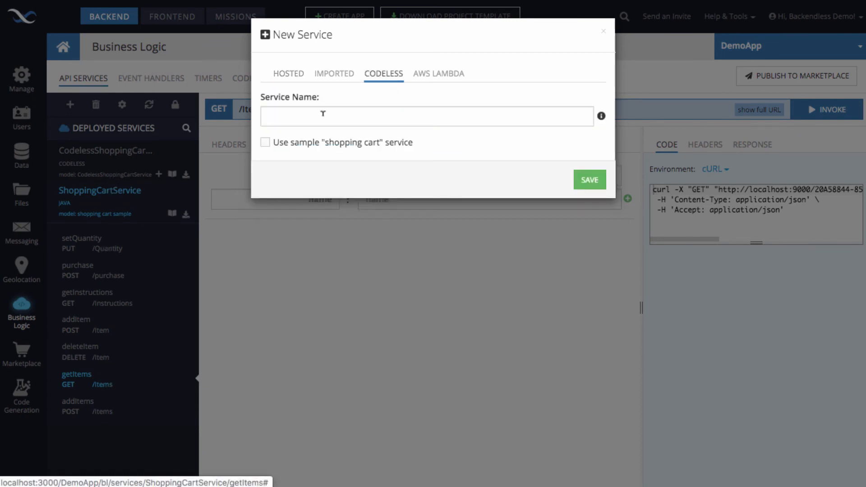
click(265, 143)
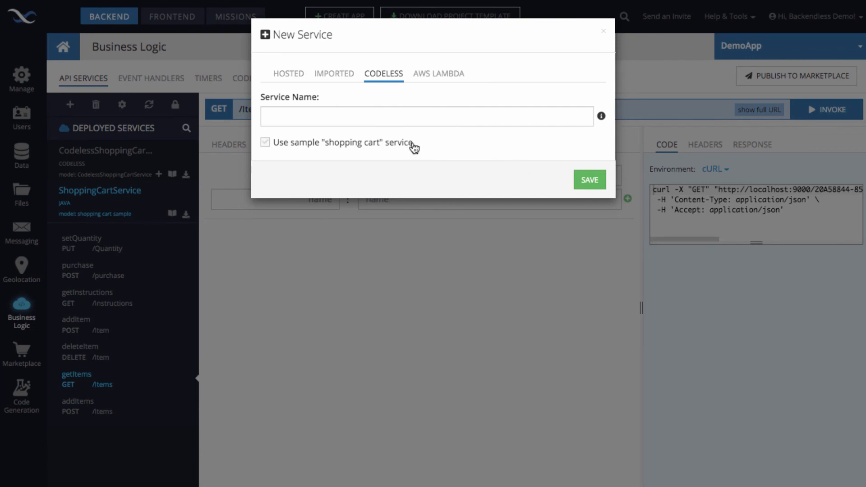
click(265, 142)
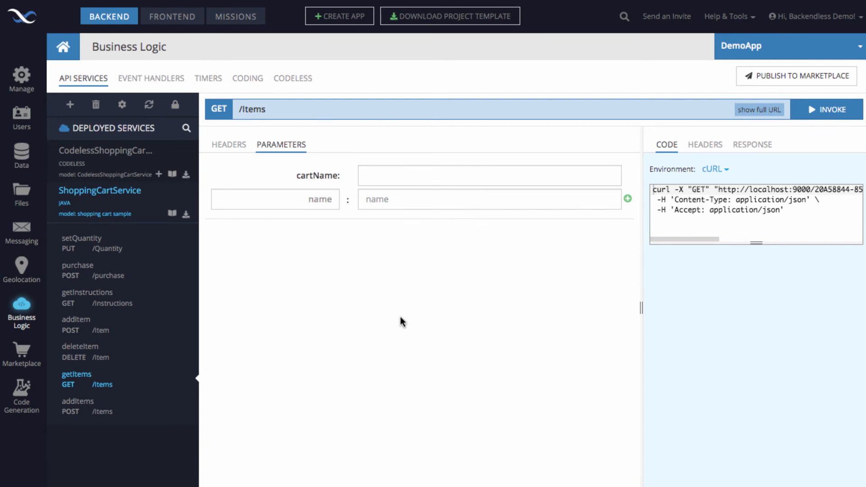
mouse_move(168, 371)
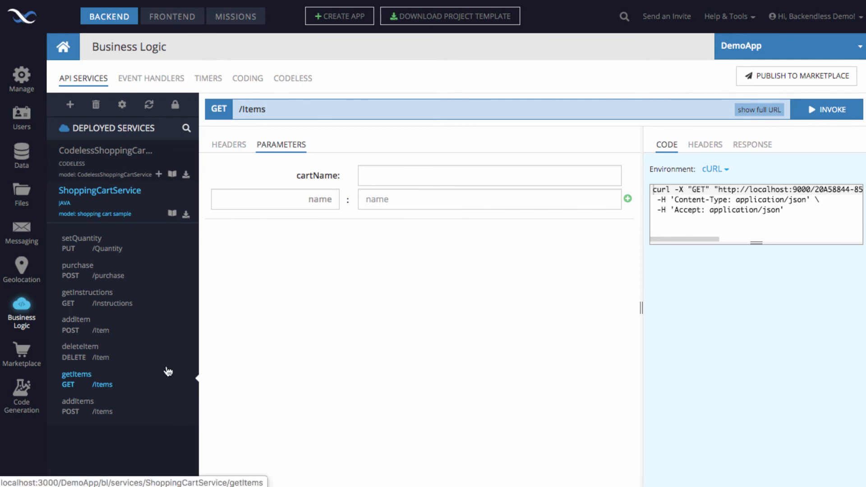